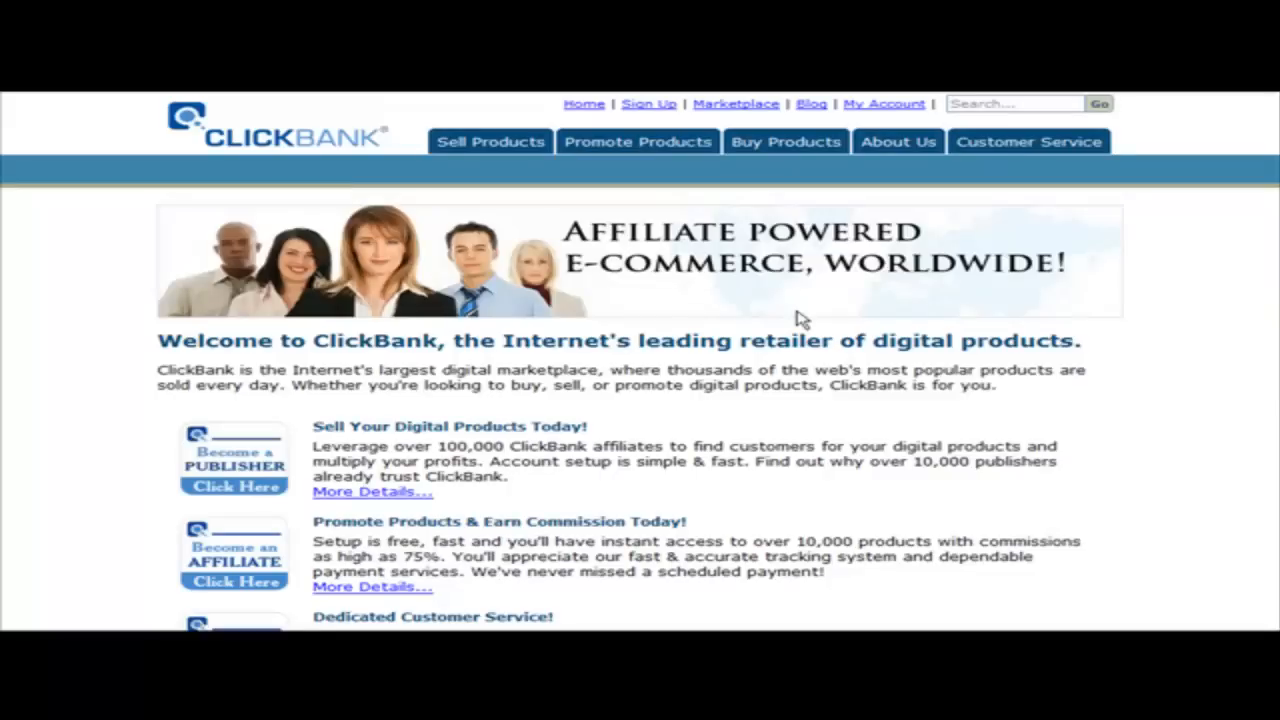
{"action": "mouse_move", "coordinate": [808, 324]}
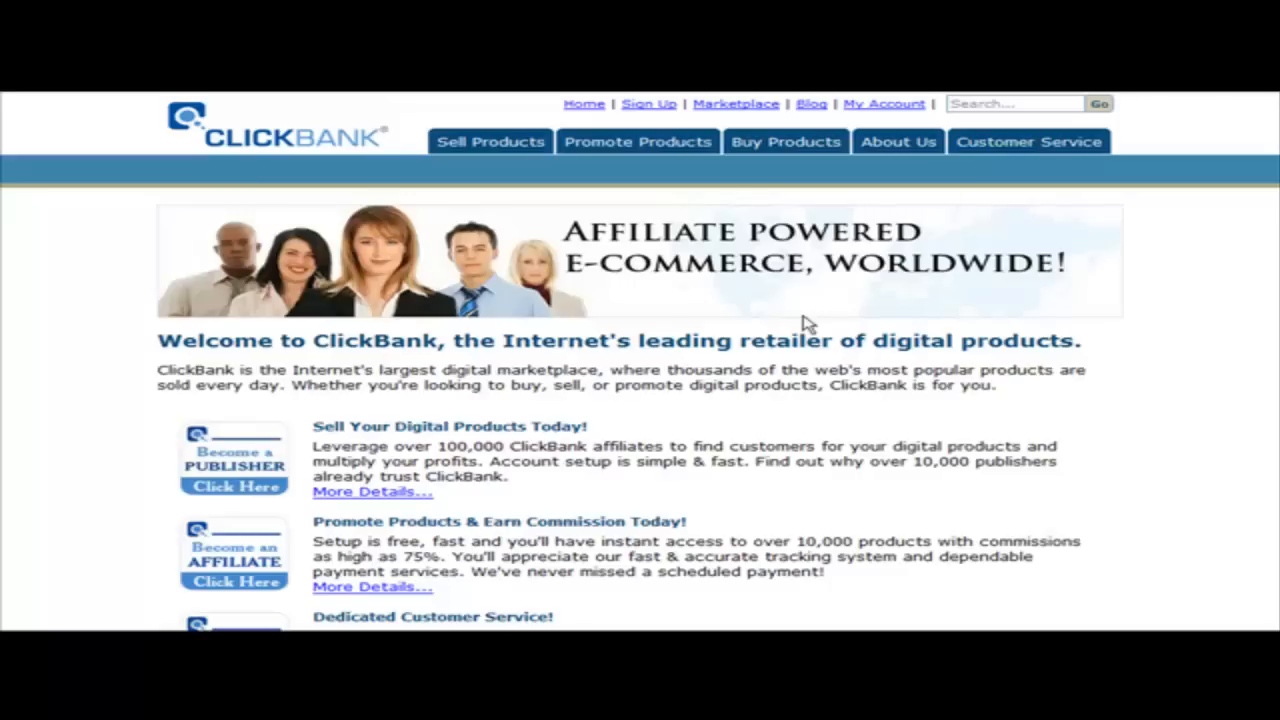
{"action": "mouse_move", "coordinate": [655, 198]}
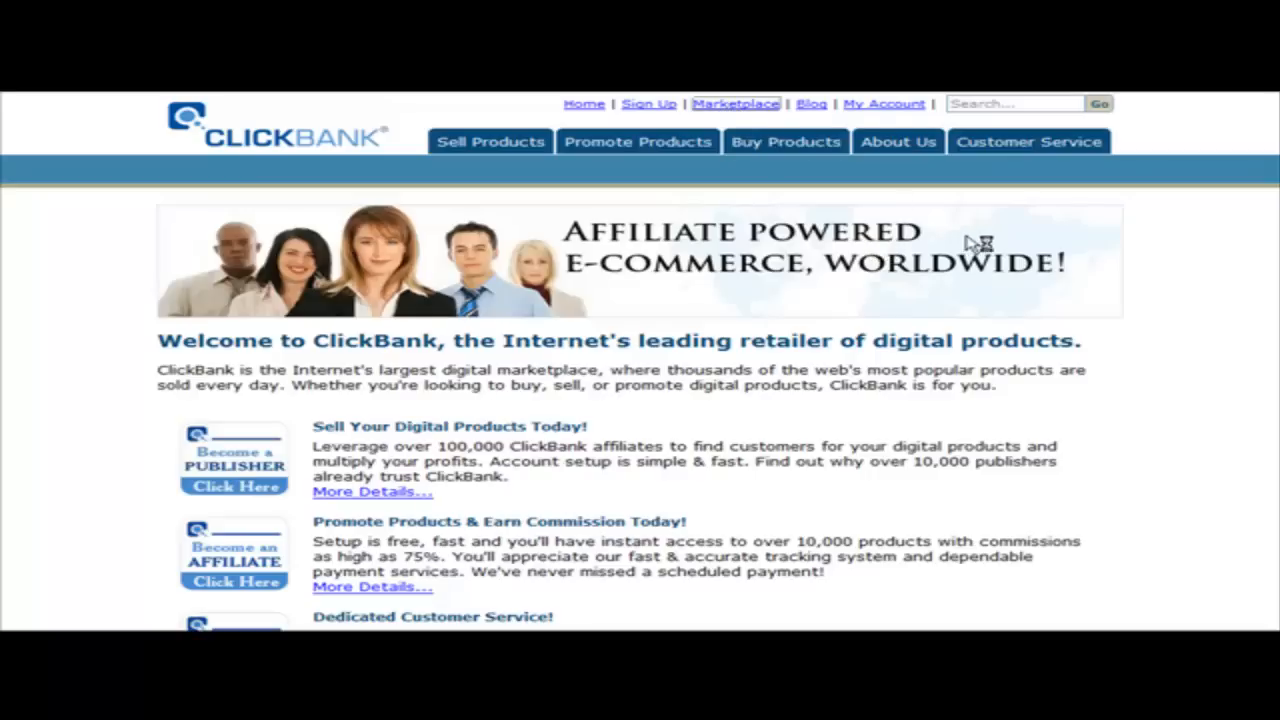
{"action": "mouse_move", "coordinate": [825, 332]}
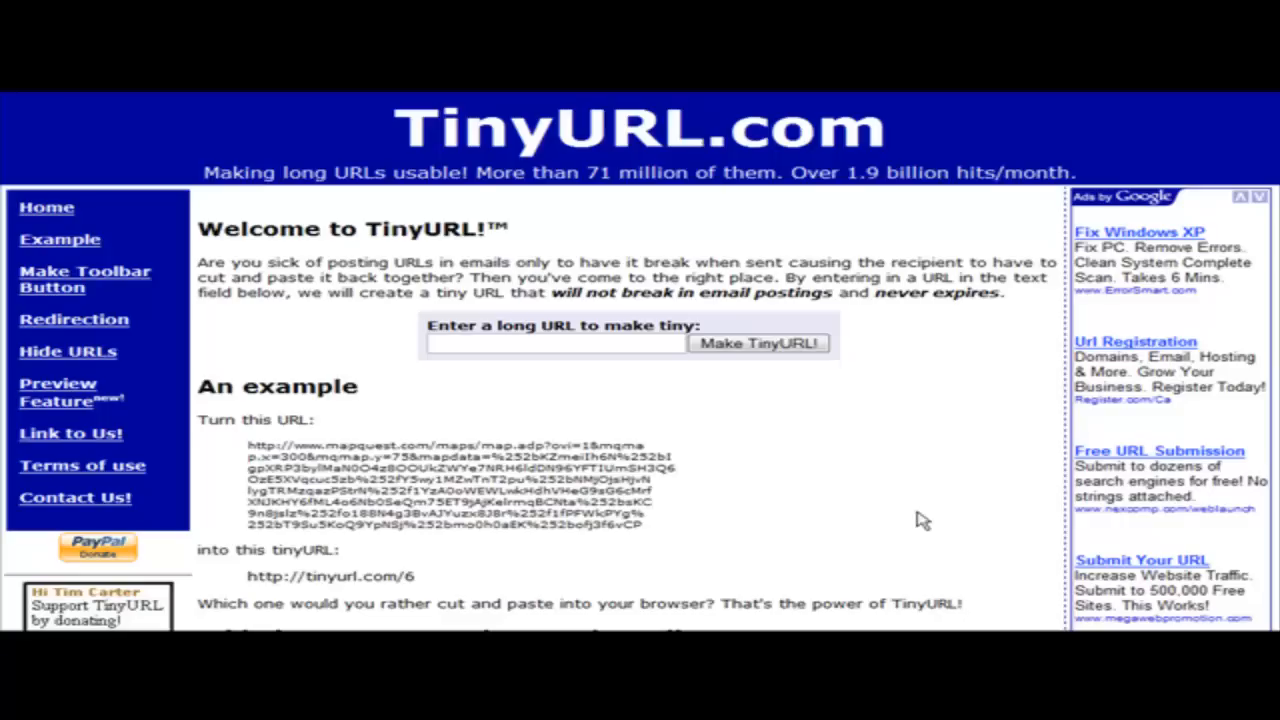
{"action": "left_click", "coordinate": [495, 344]}
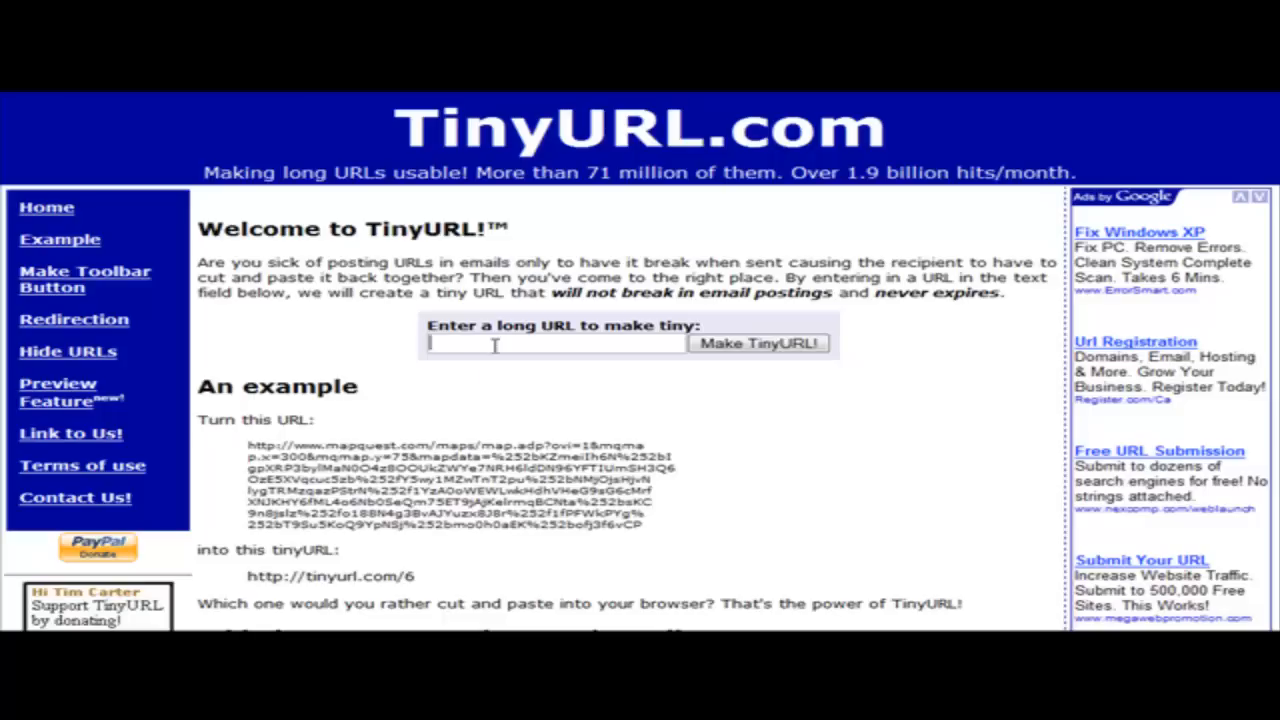
{"action": "left_click", "coordinate": [758, 343]}
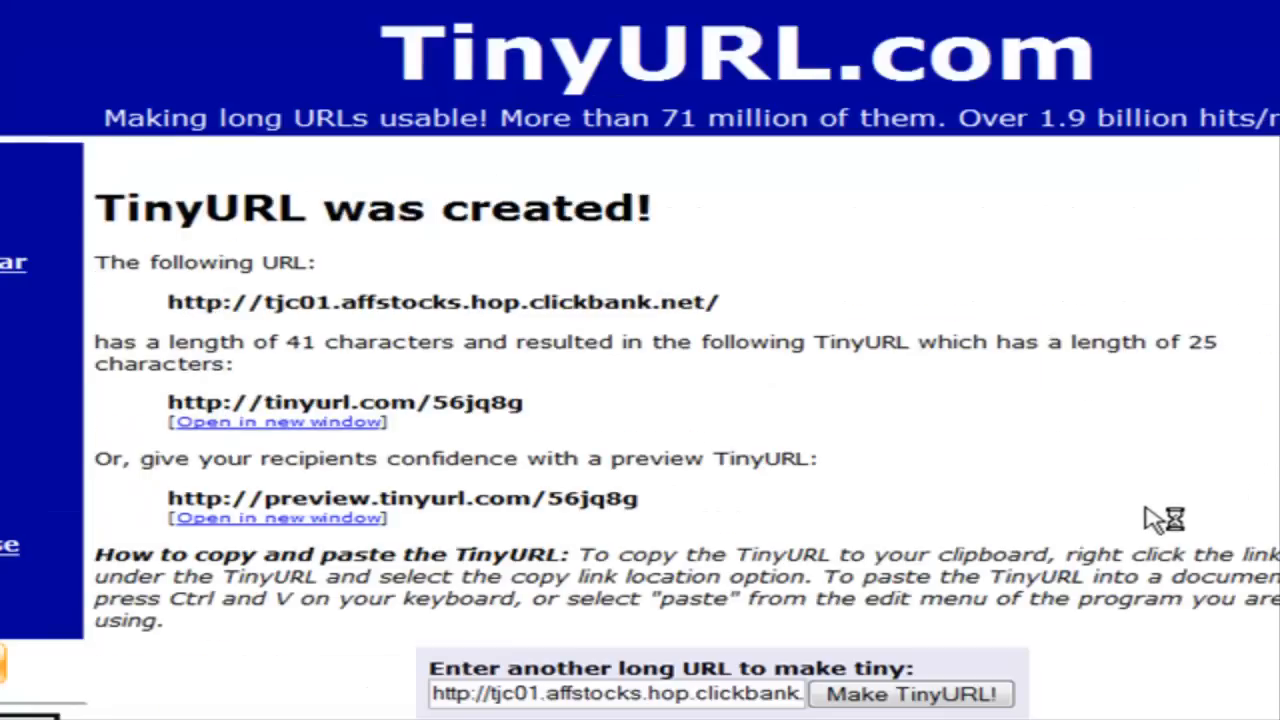
{"action": "mouse_move", "coordinate": [265, 410]}
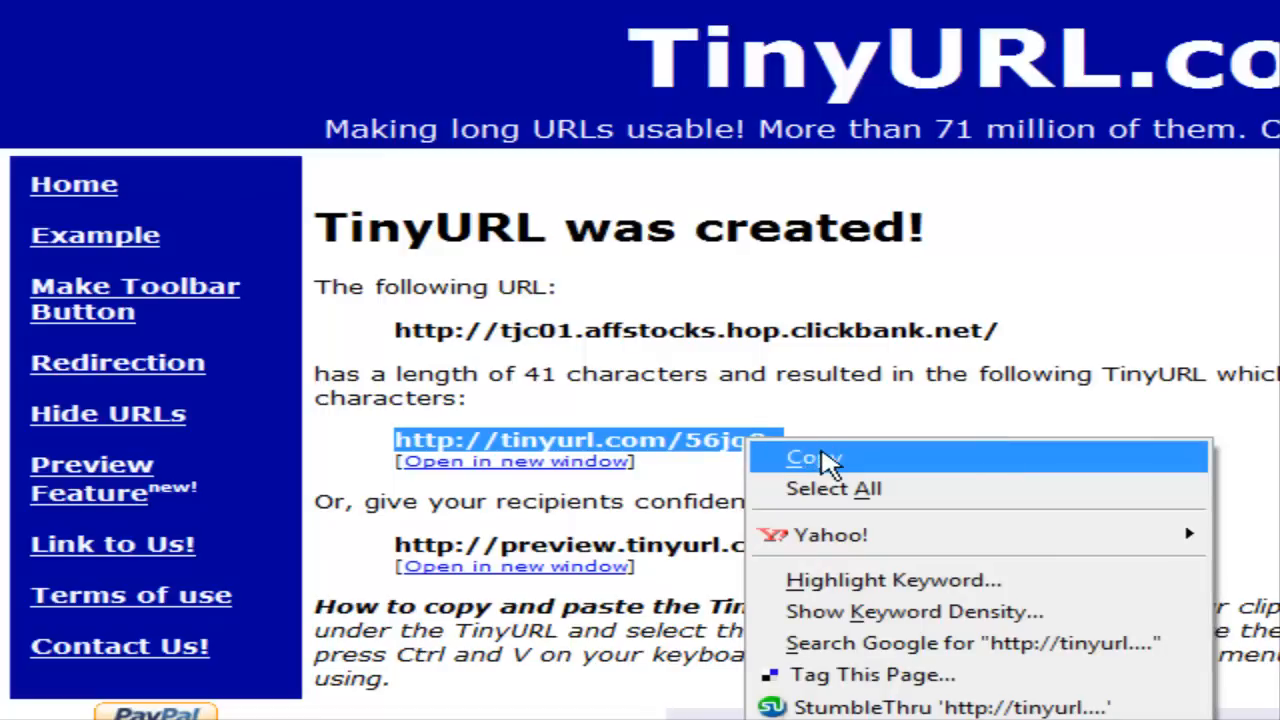
{"action": "left_click", "coordinate": [810, 457]}
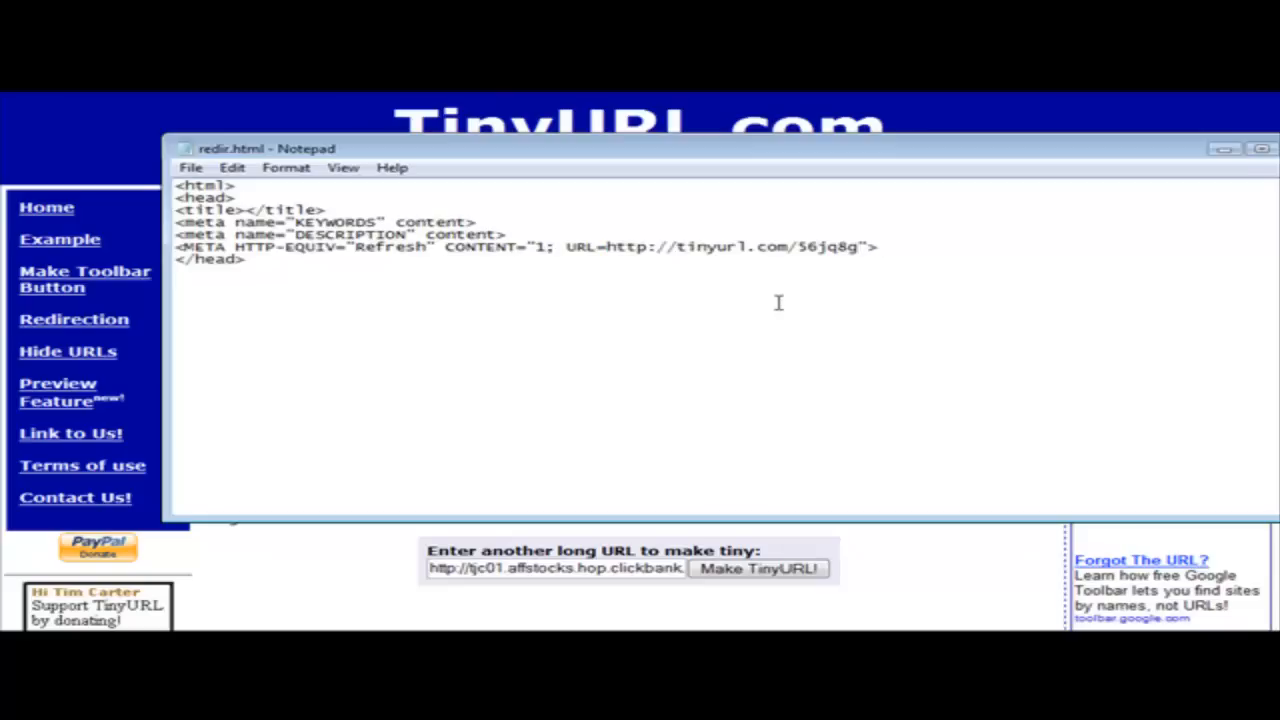
Save the Notepad meta-refresh page pointing to the TinyURL as redir.html.
{"action": "left_click", "coordinate": [190, 167]}
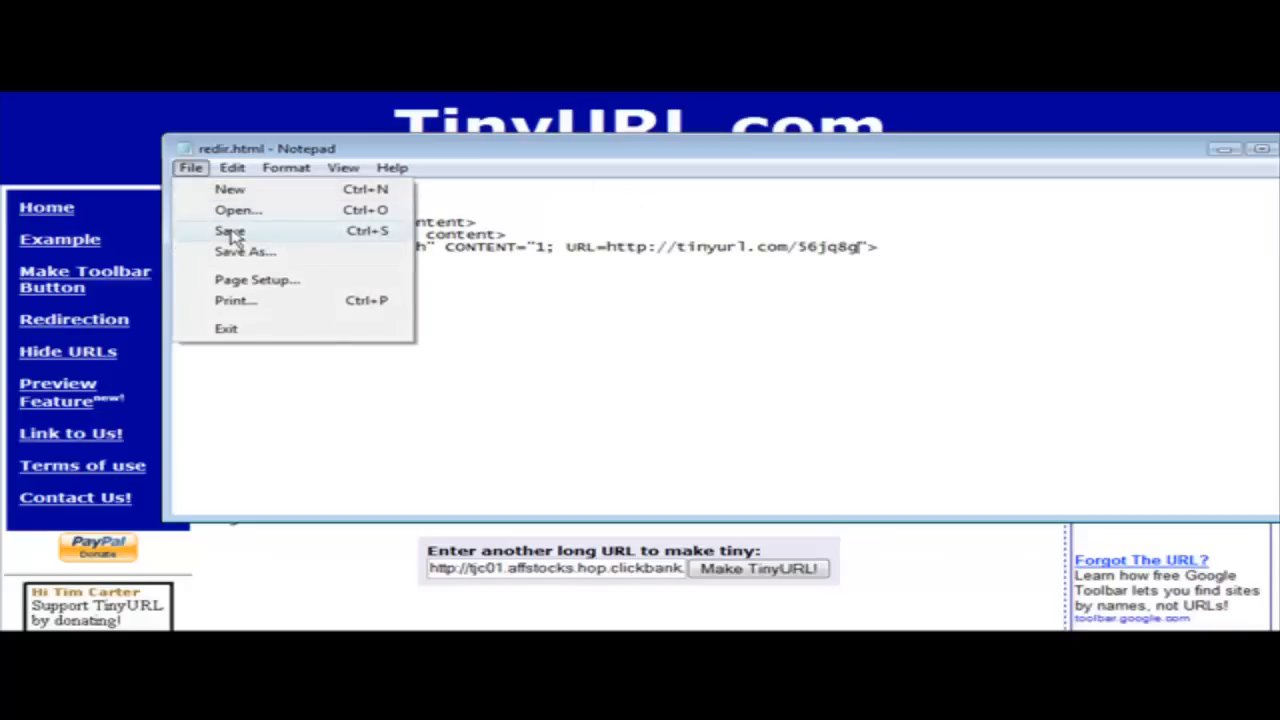
{"action": "left_click", "coordinate": [230, 231]}
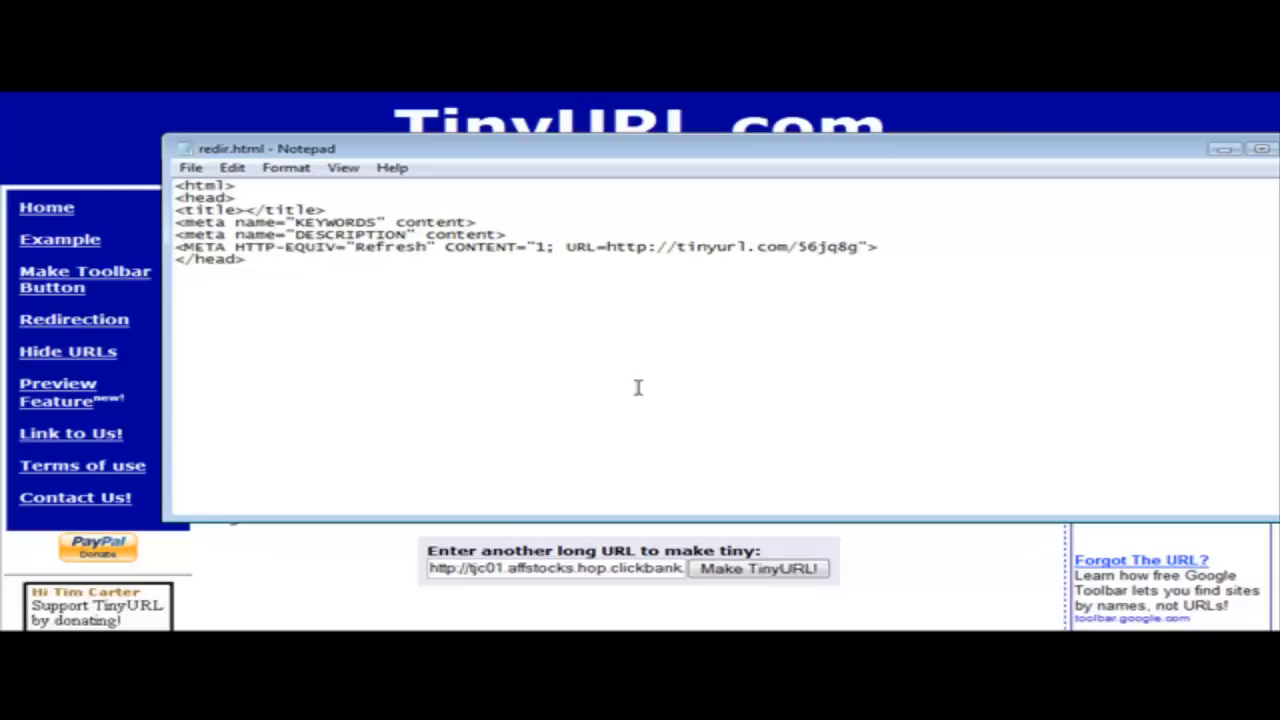
{"action": "mouse_move", "coordinate": [591, 281]}
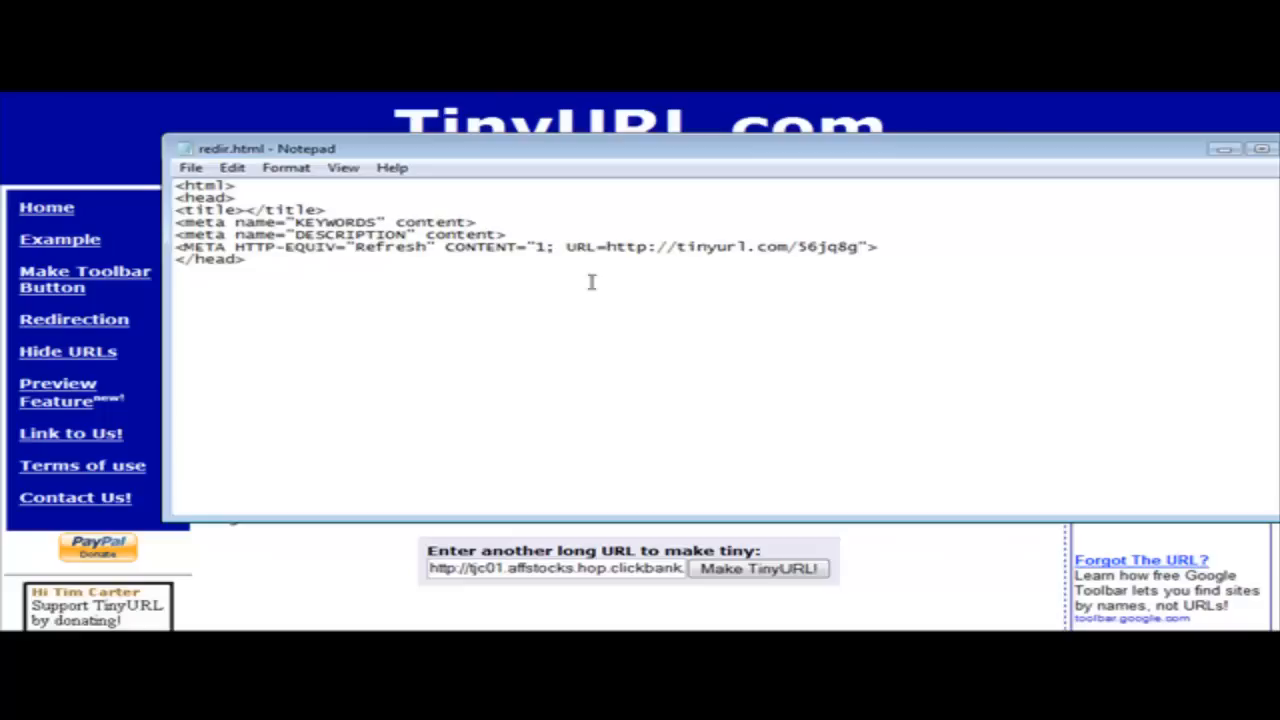
{"action": "mouse_move", "coordinate": [809, 321]}
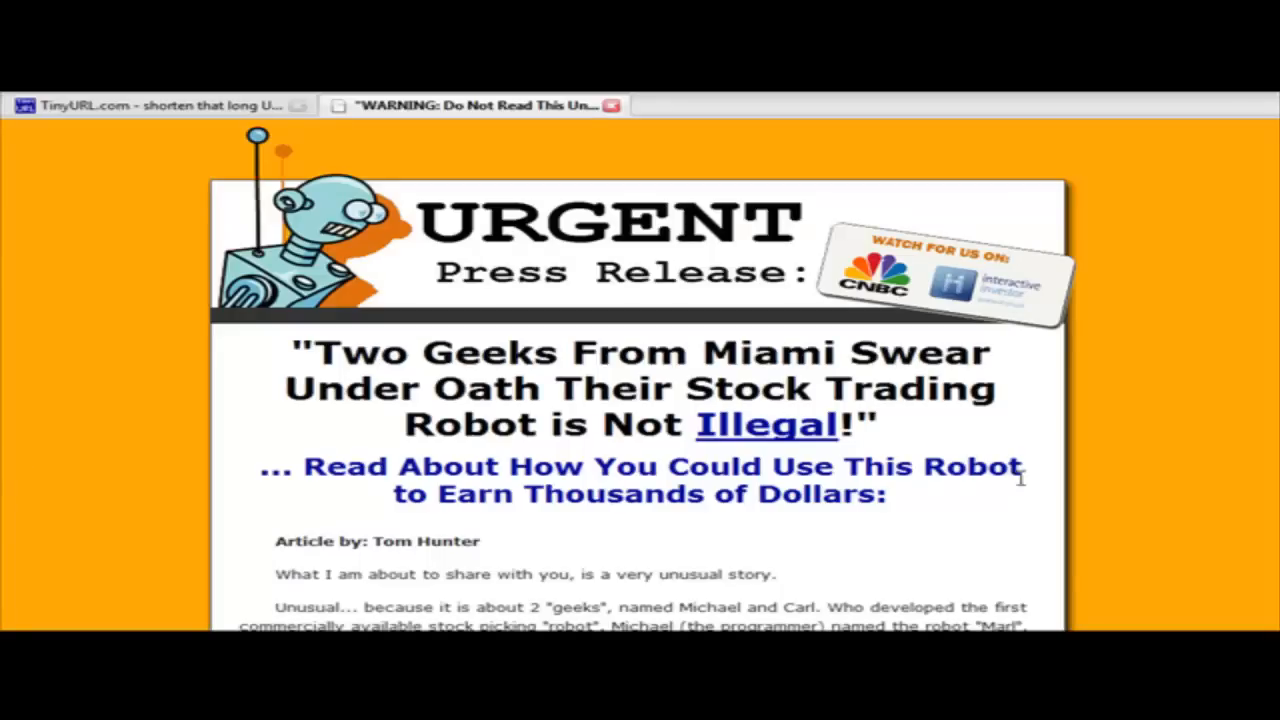
Continue to ClickBank's secure order form and confirm its footer reads affiliate = TJC01.
{"action": "scroll", "scroll_direction": "down", "scroll_amount": 3}
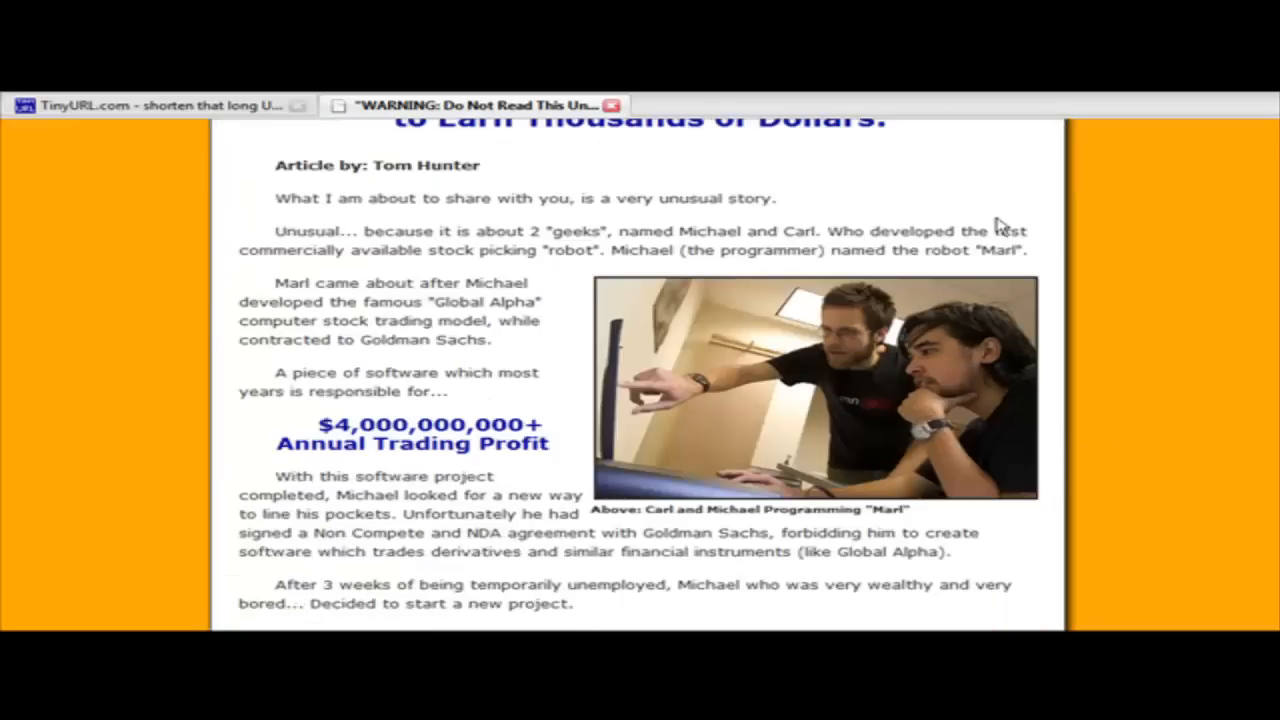
{"action": "scroll", "scroll_direction": "down", "scroll_amount": 3}
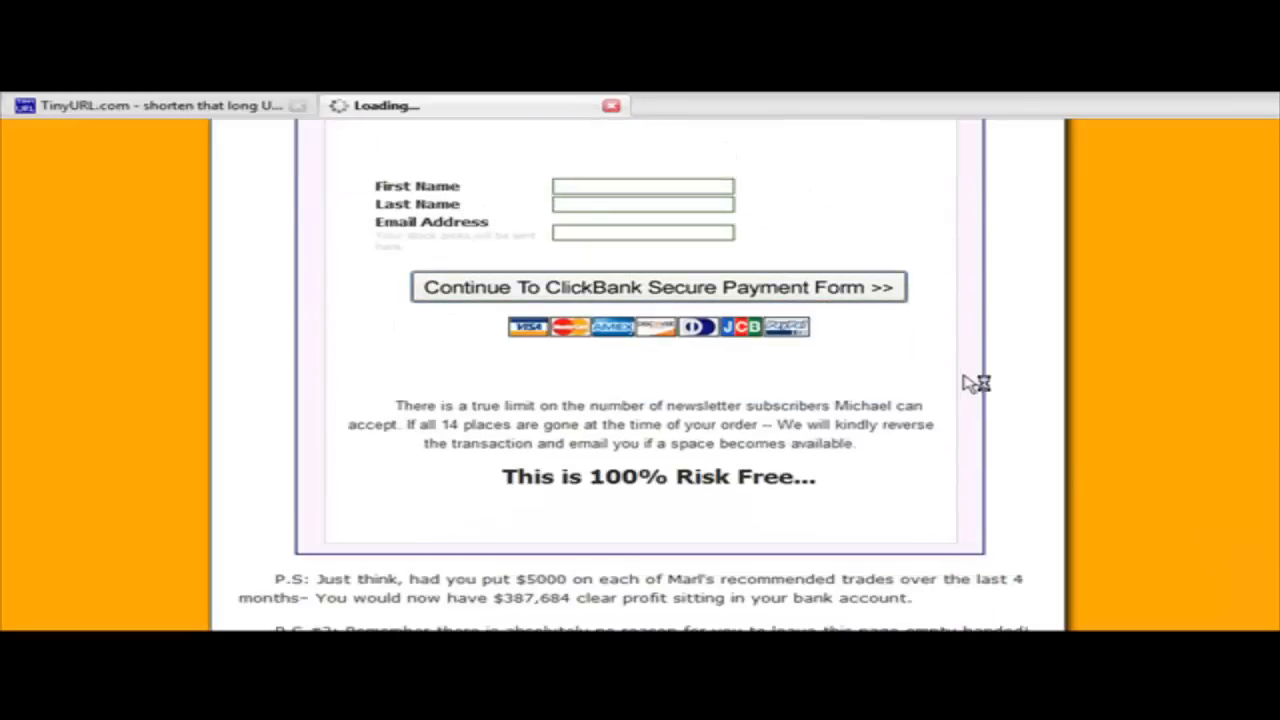
{"action": "left_click", "coordinate": [658, 287]}
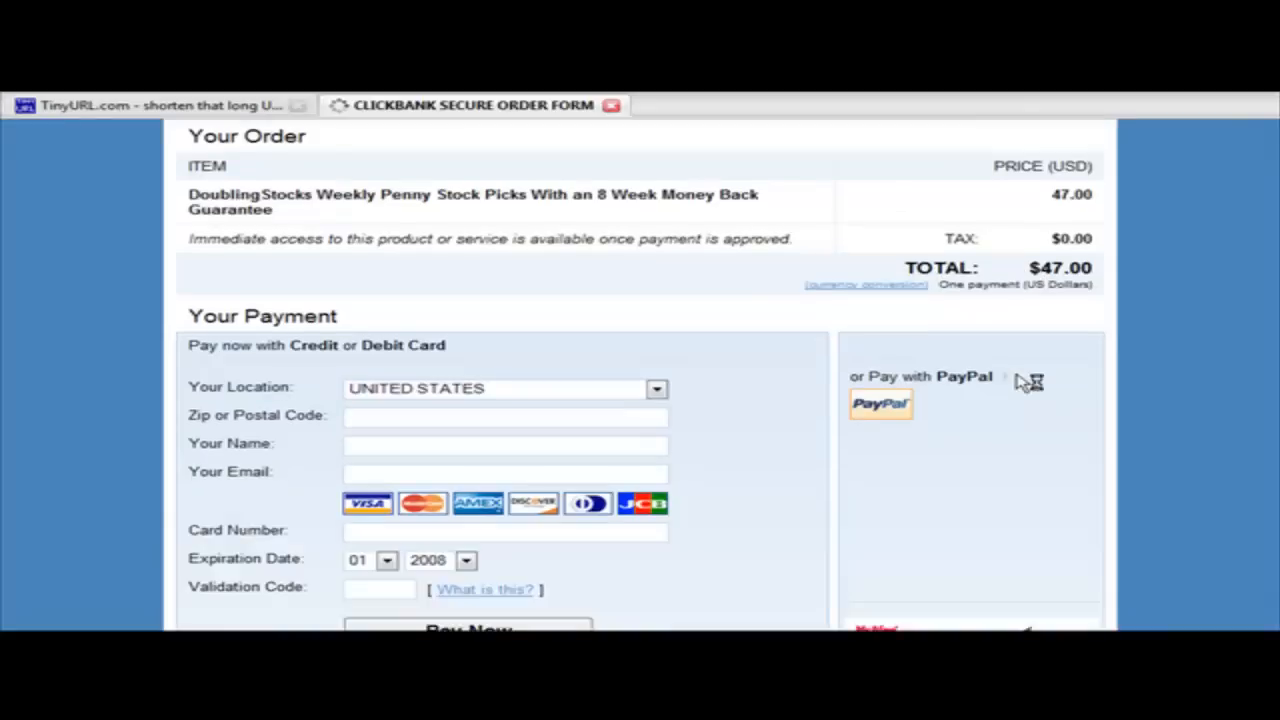
{"action": "scroll", "scroll_direction": "down", "scroll_amount": 3}
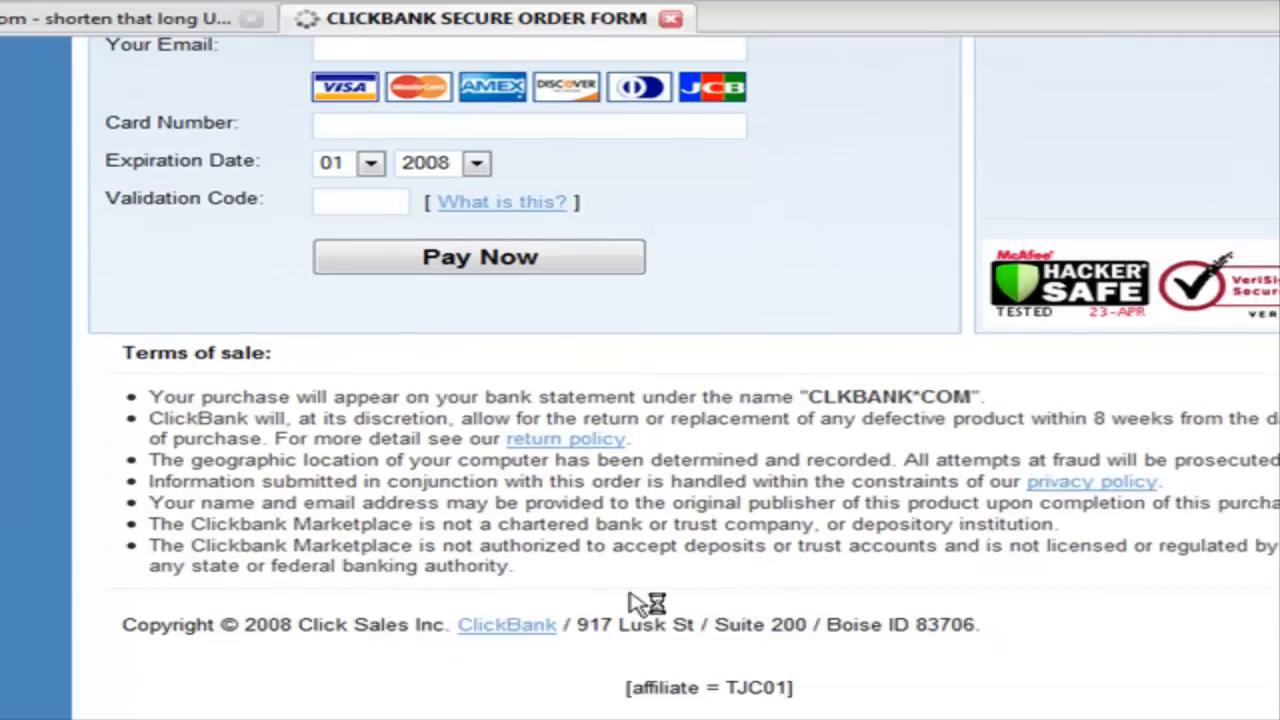
{"action": "double_click", "coordinate": [637, 687]}
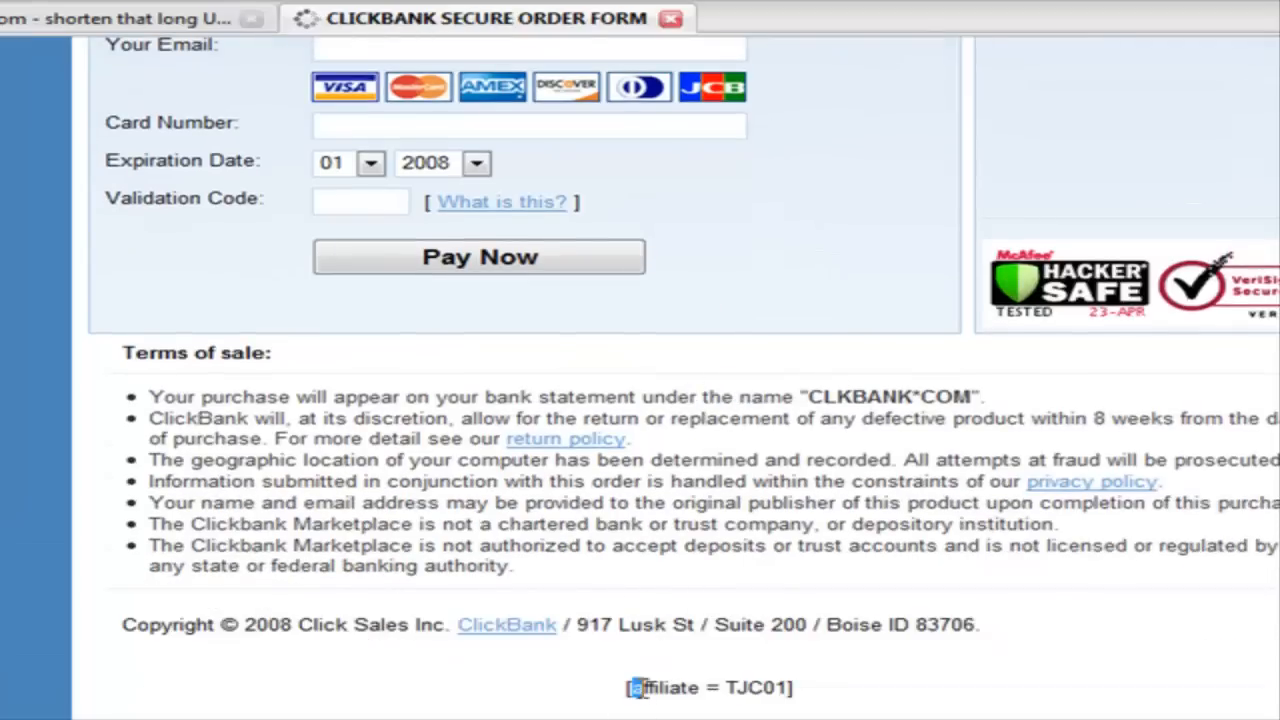
{"action": "triple_click", "coordinate": [709, 687]}
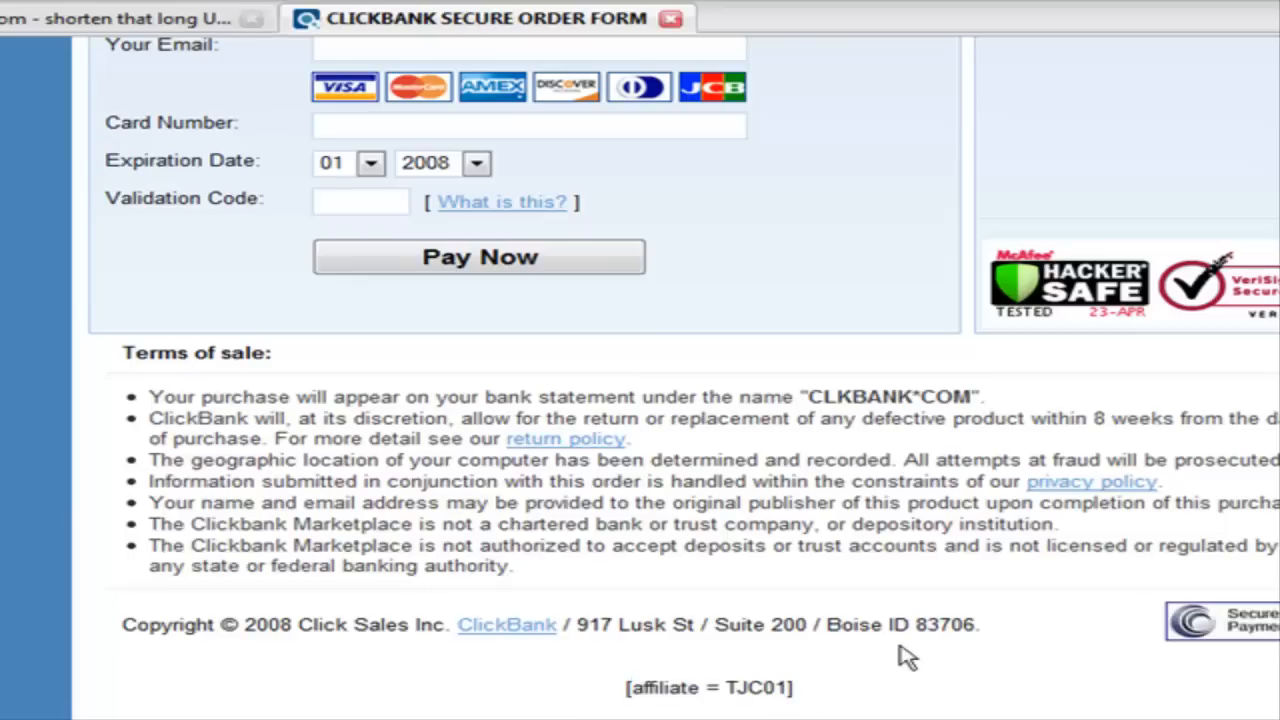
{"action": "mouse_move", "coordinate": [925, 655]}
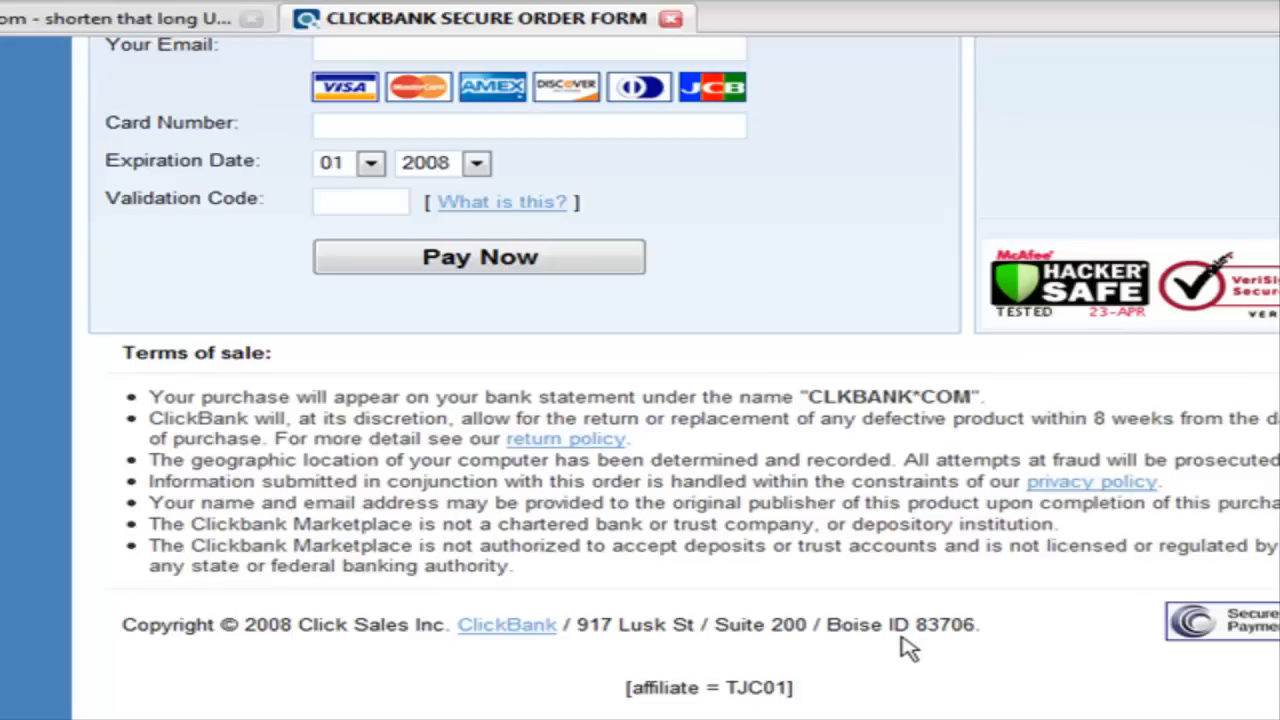
{"action": "mouse_move", "coordinate": [890, 635]}
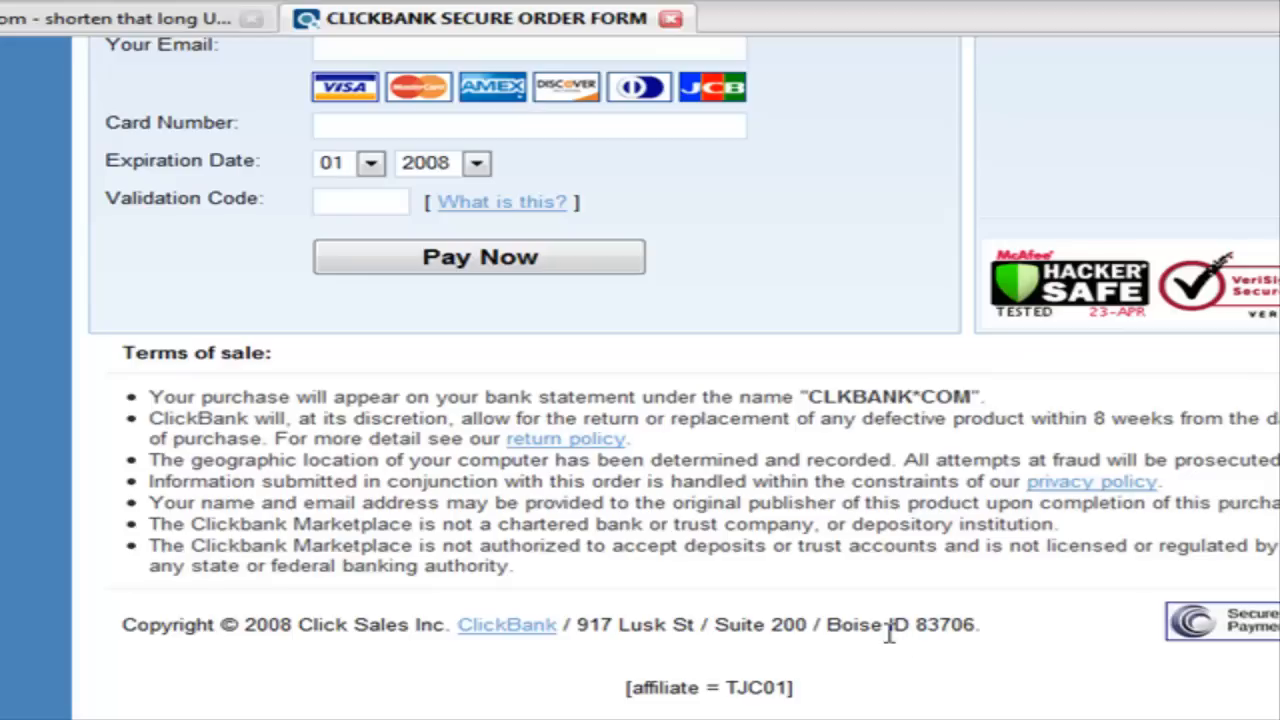
{"action": "left_click", "coordinate": [479, 256]}
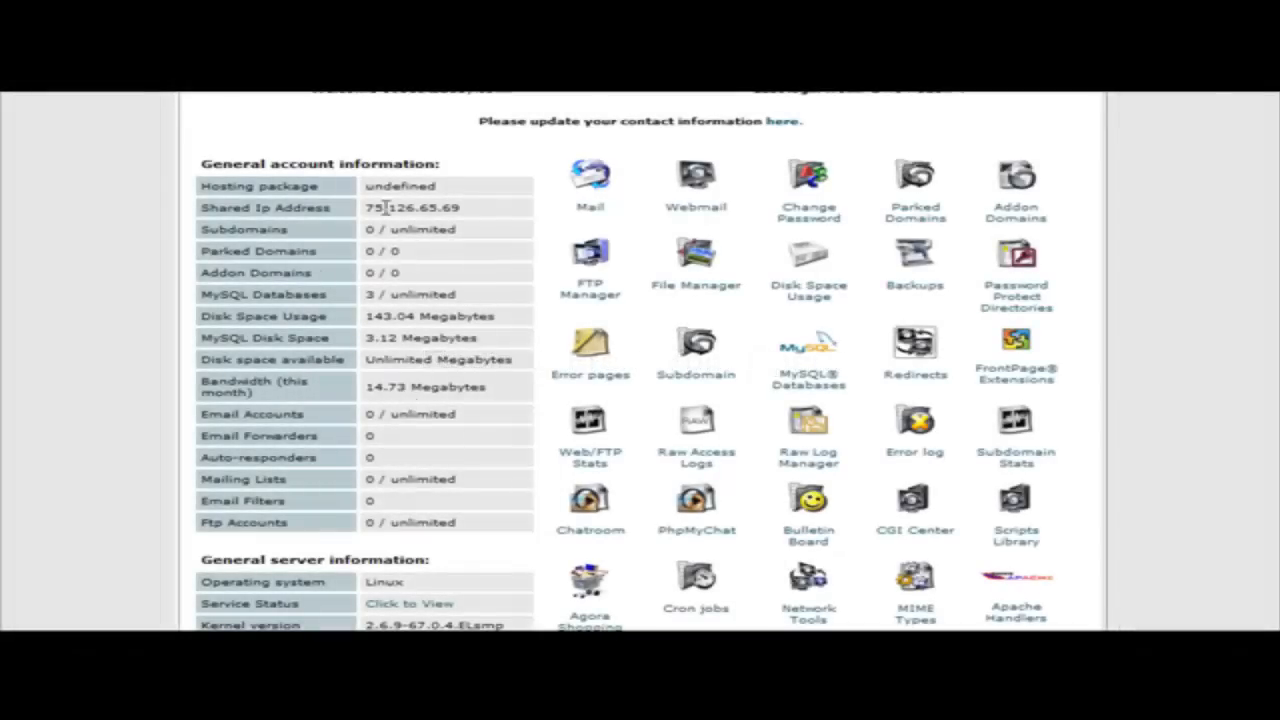
{"action": "mouse_move", "coordinate": [838, 305]}
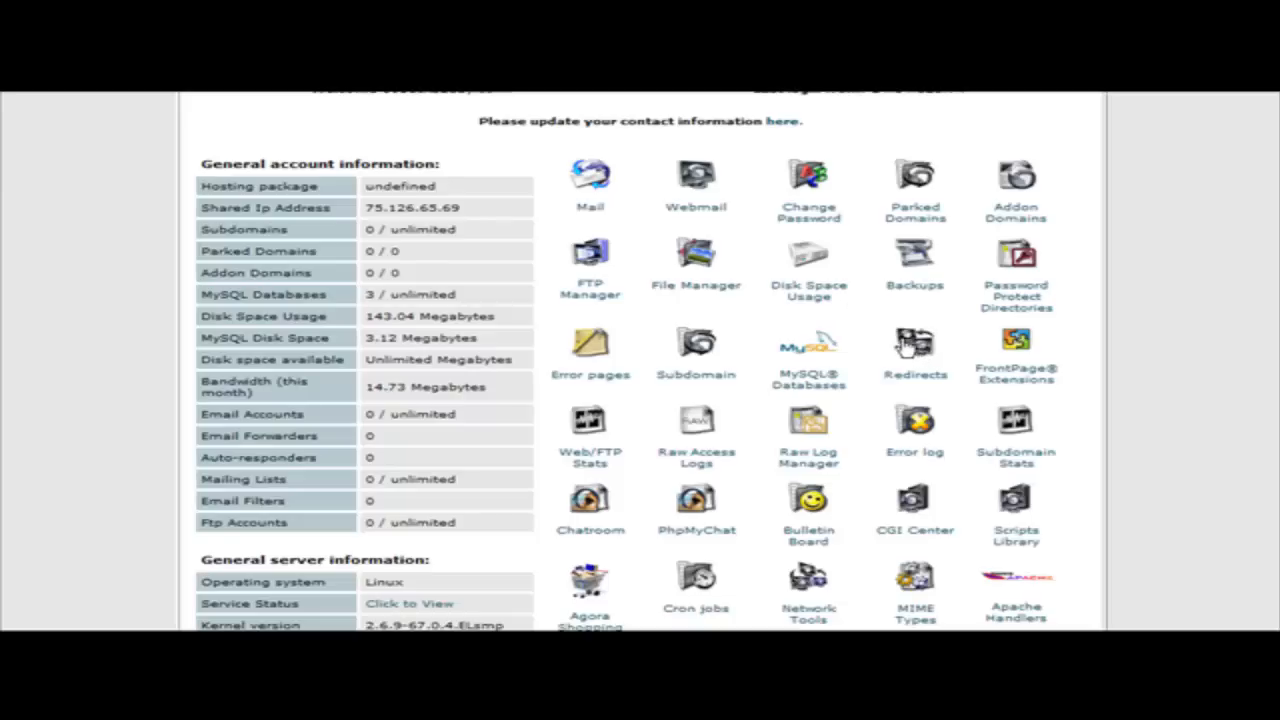
Open the Redirects page from the cPanel home for 60bucksaday.com.
{"action": "left_click", "coordinate": [914, 345]}
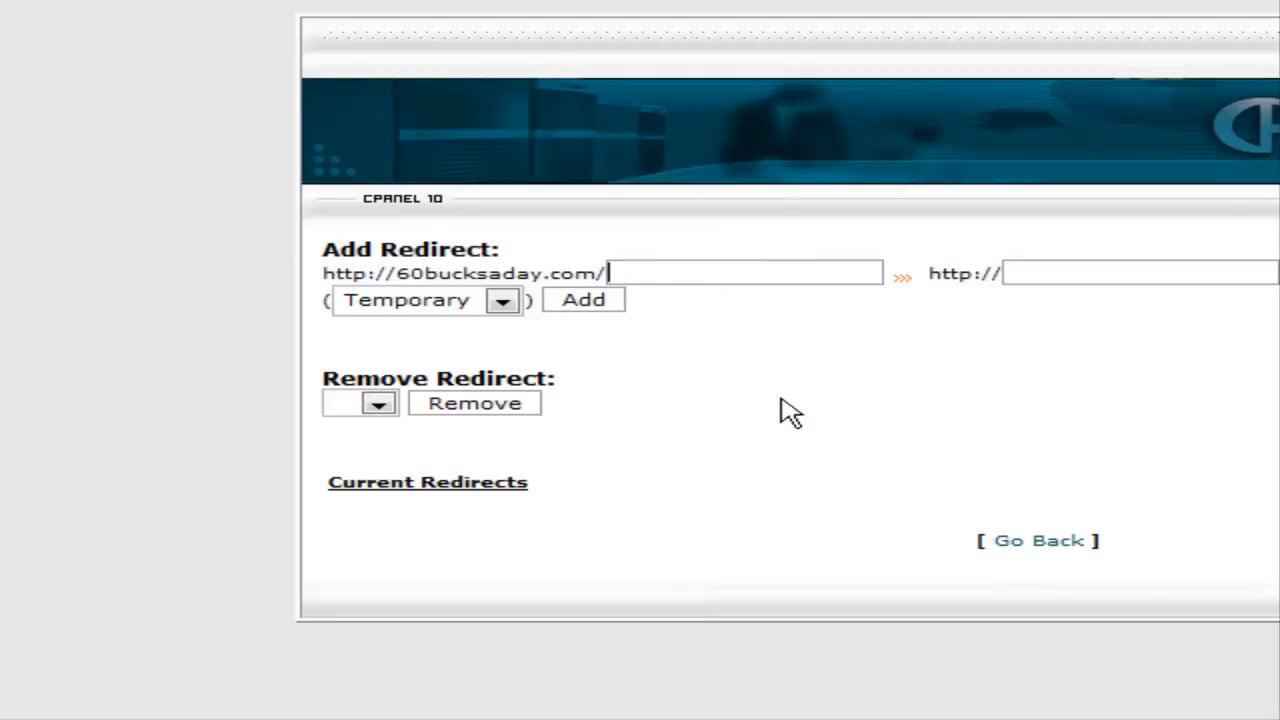
{"action": "mouse_move", "coordinate": [870, 456]}
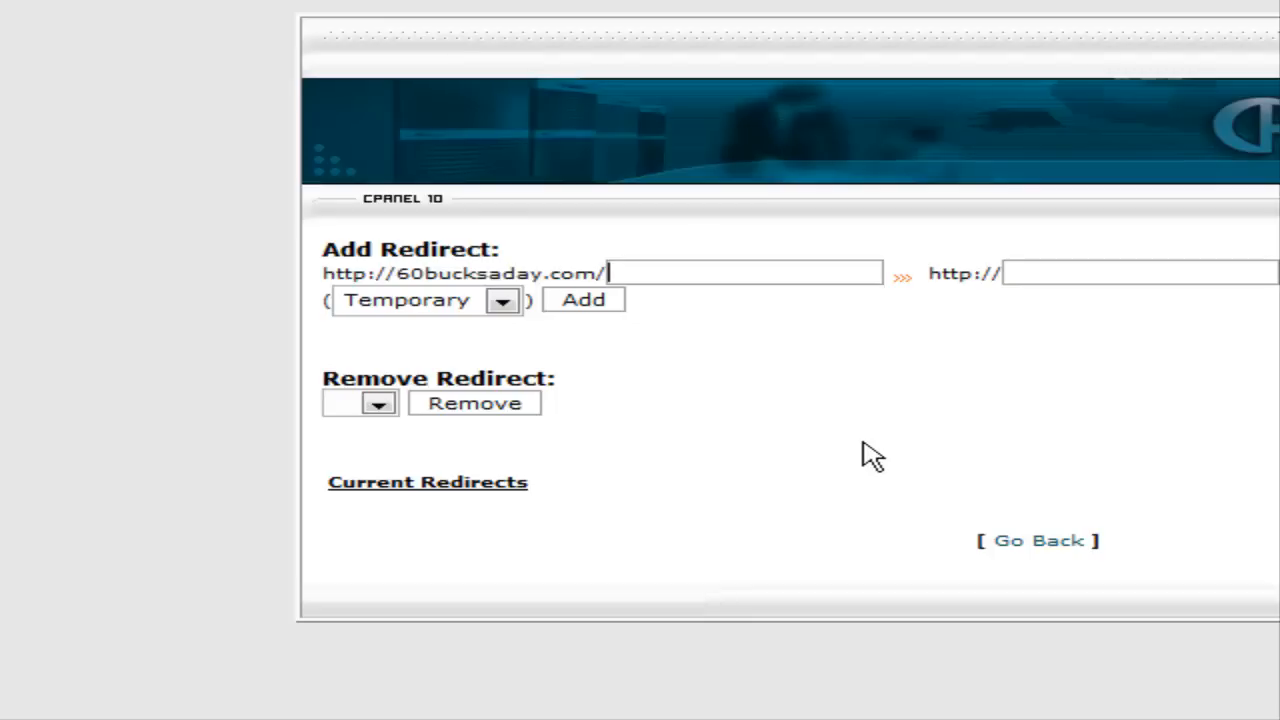
{"action": "type", "text": "redirect"}
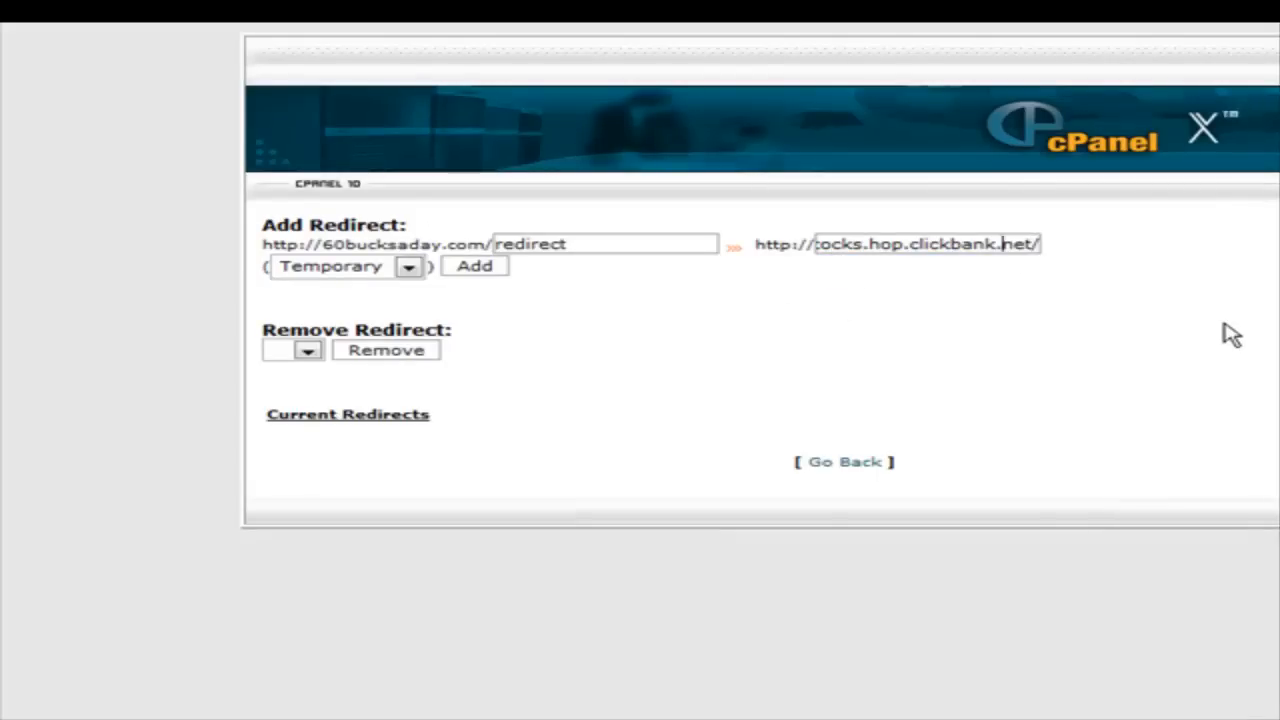
{"action": "type", "text": "http://tjc01.affstocks.ho"}
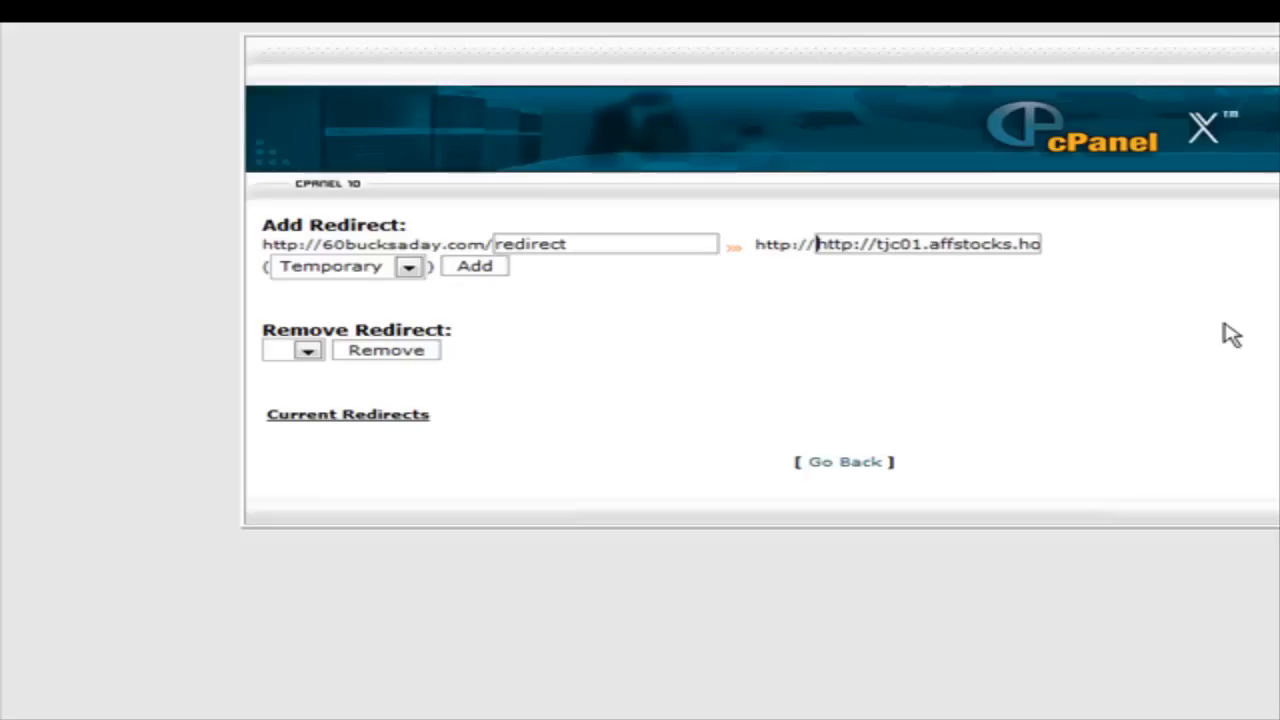
{"action": "type", "text": "hop.click"}
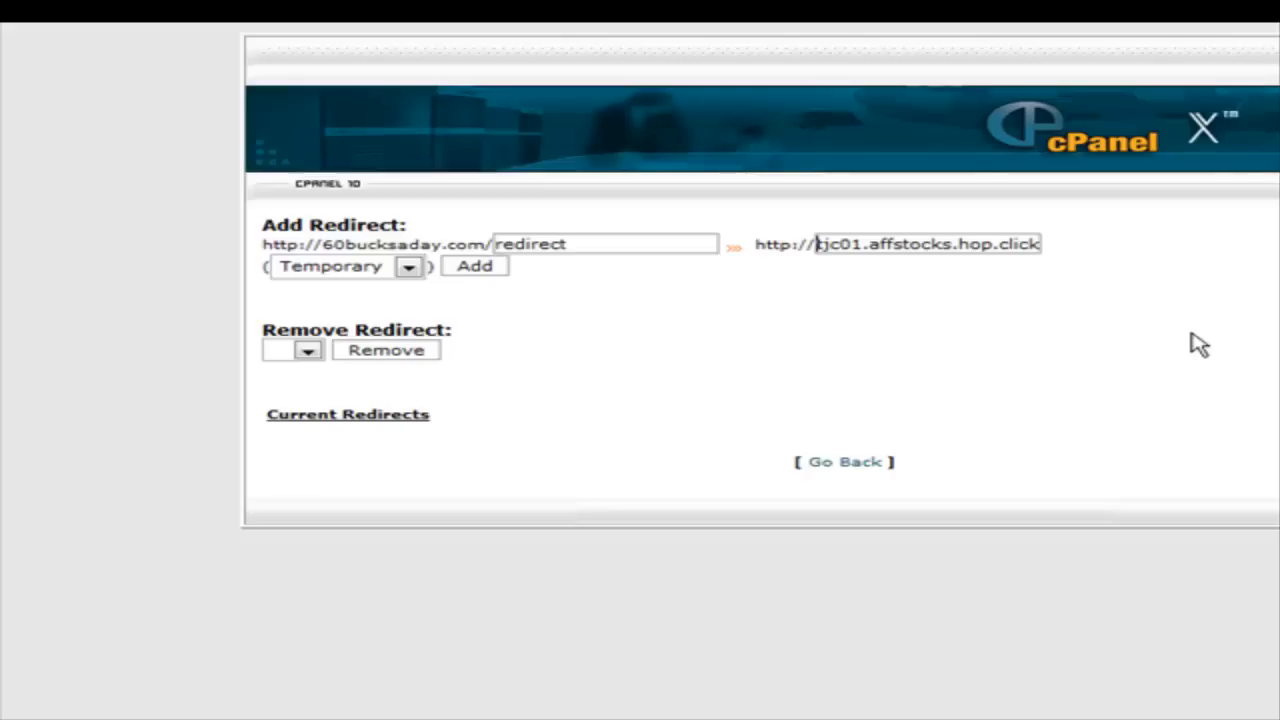
{"action": "mouse_move", "coordinate": [390, 355]}
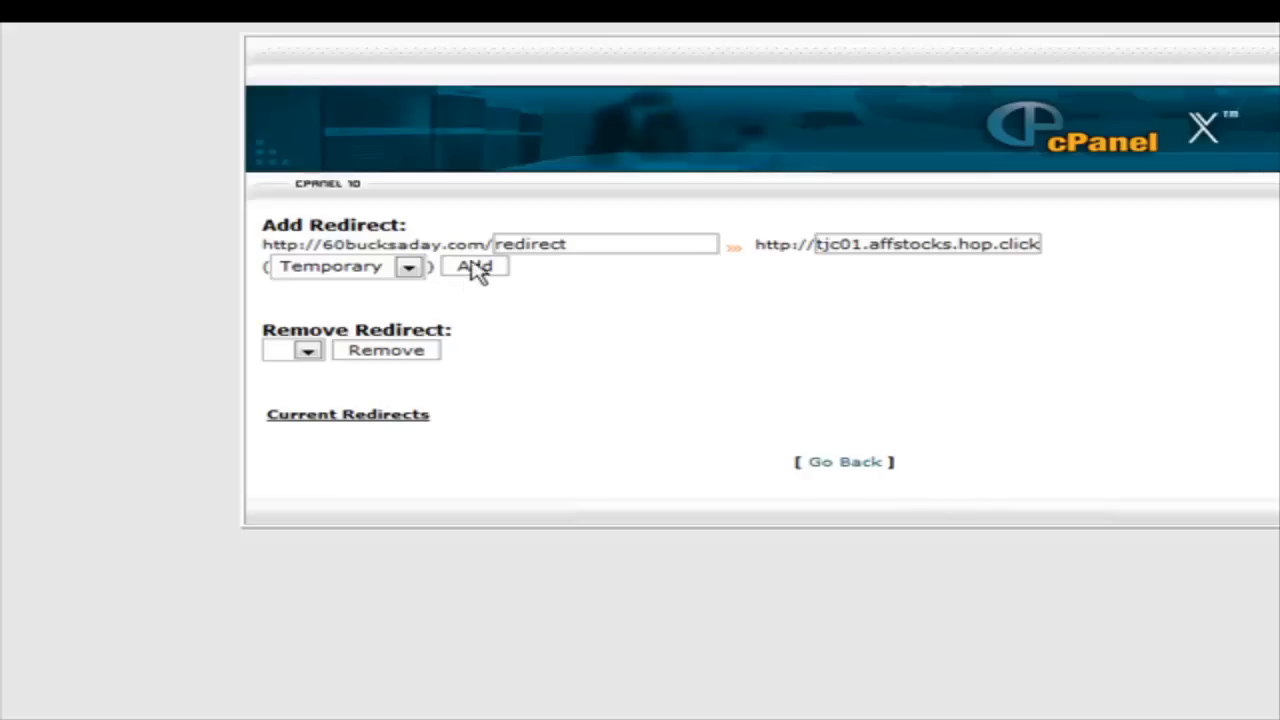
{"action": "left_click", "coordinate": [408, 266]}
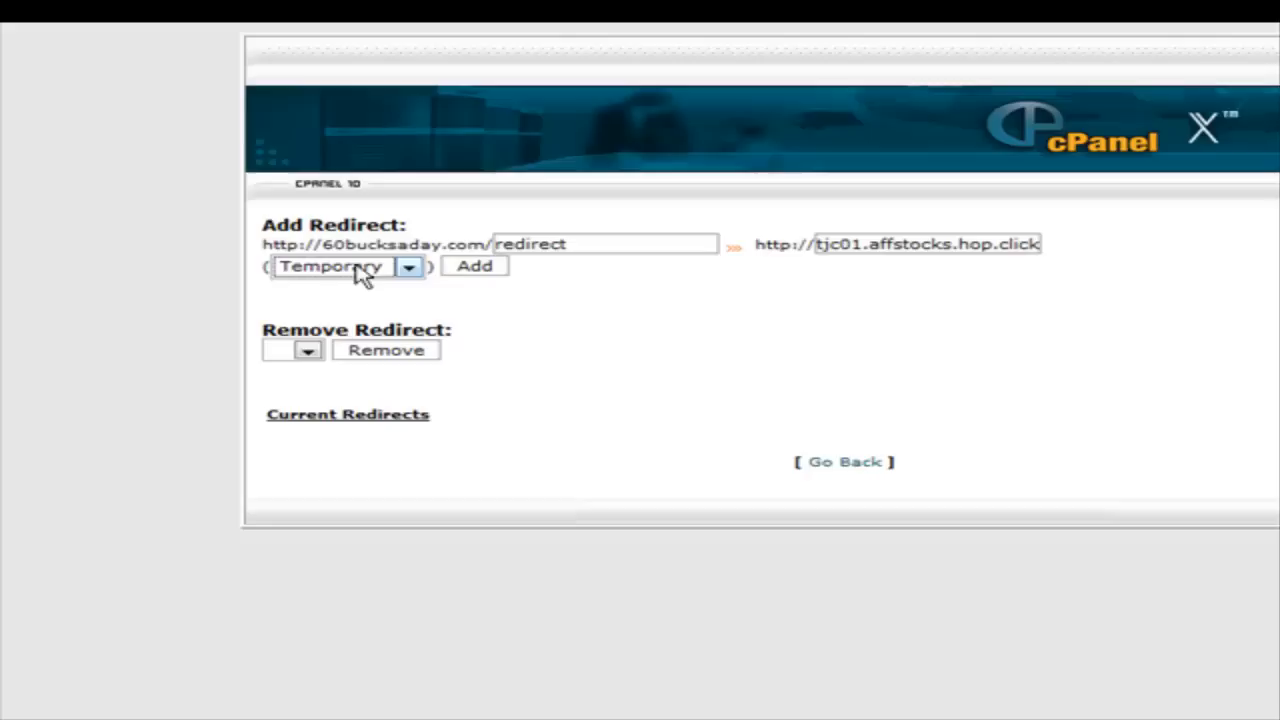
{"action": "mouse_move", "coordinate": [623, 335]}
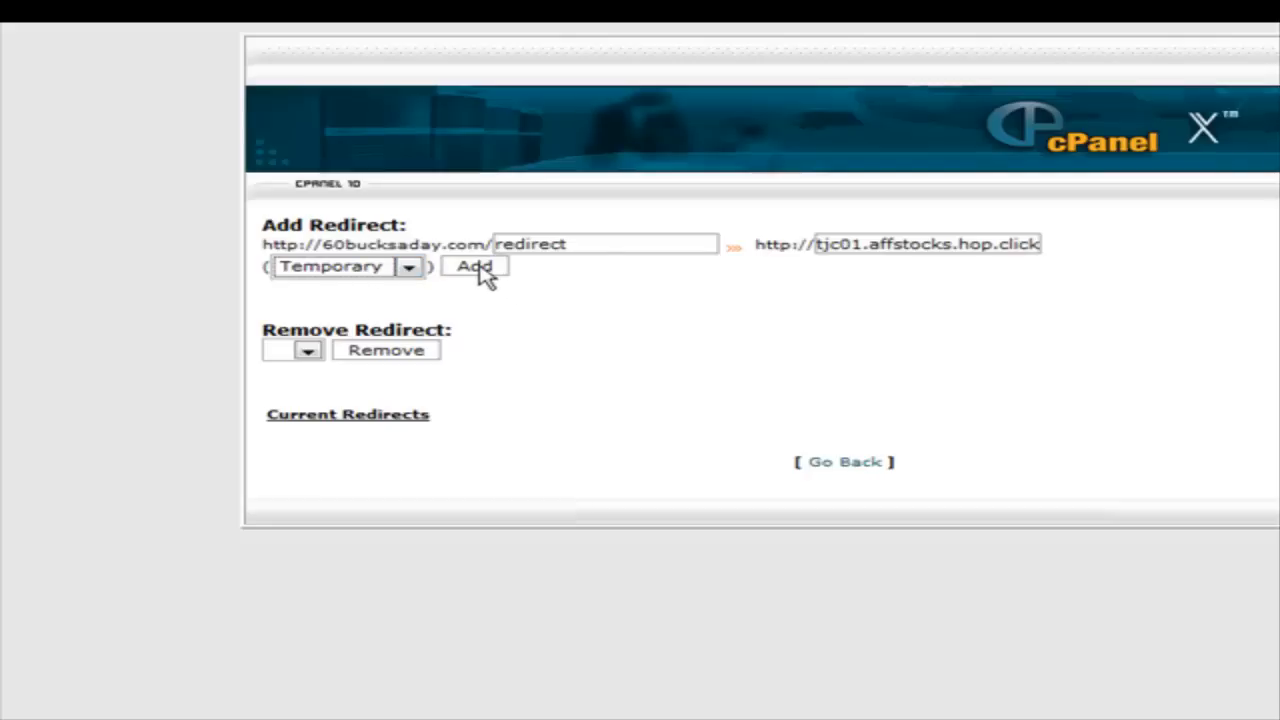
{"action": "left_click", "coordinate": [472, 266]}
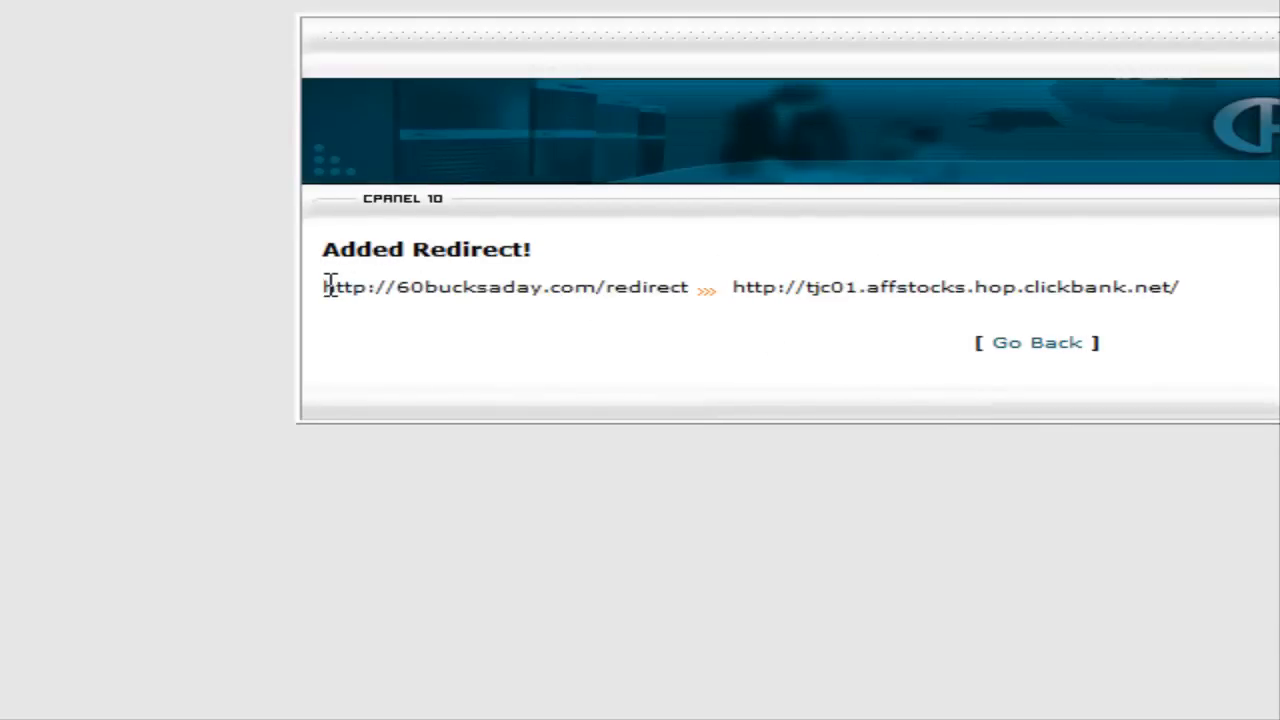
Copy and visit the redirect URL, then continue from the sales page to ClickBank checkout.
{"action": "left_click_drag", "start_coordinate": [323, 287], "coordinate": [678, 287]}
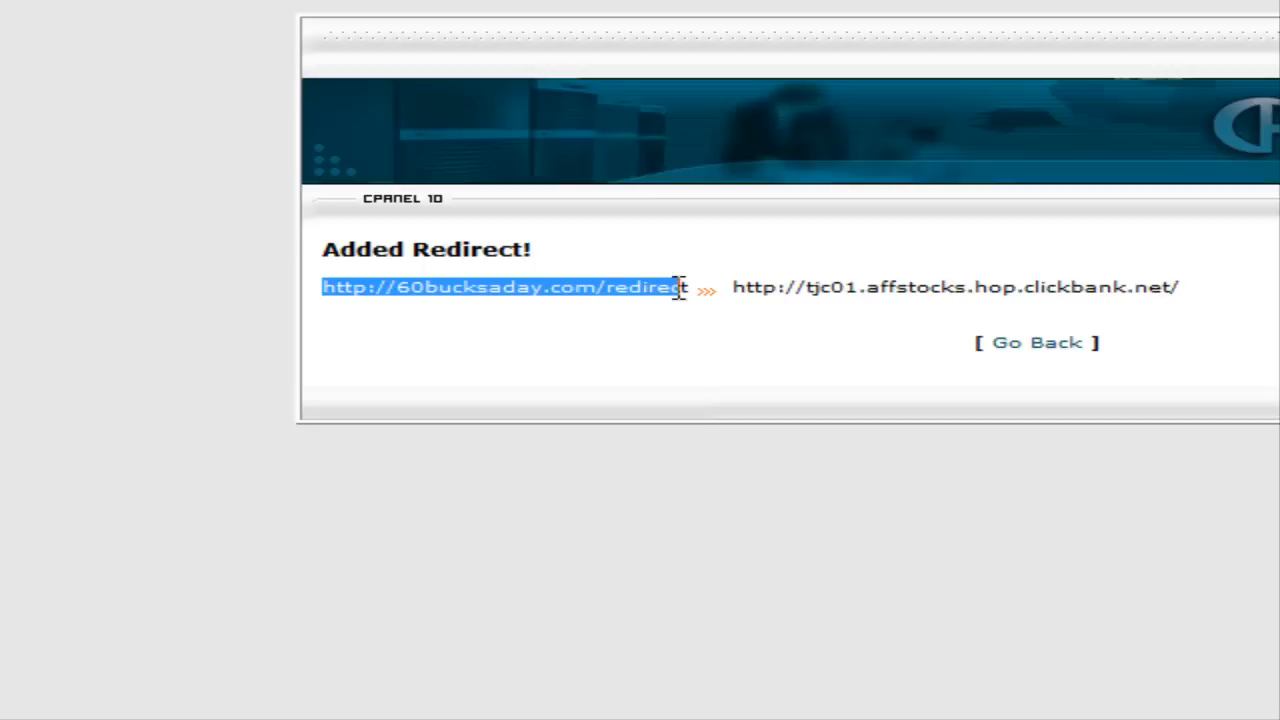
{"action": "right_click", "coordinate": [670, 287]}
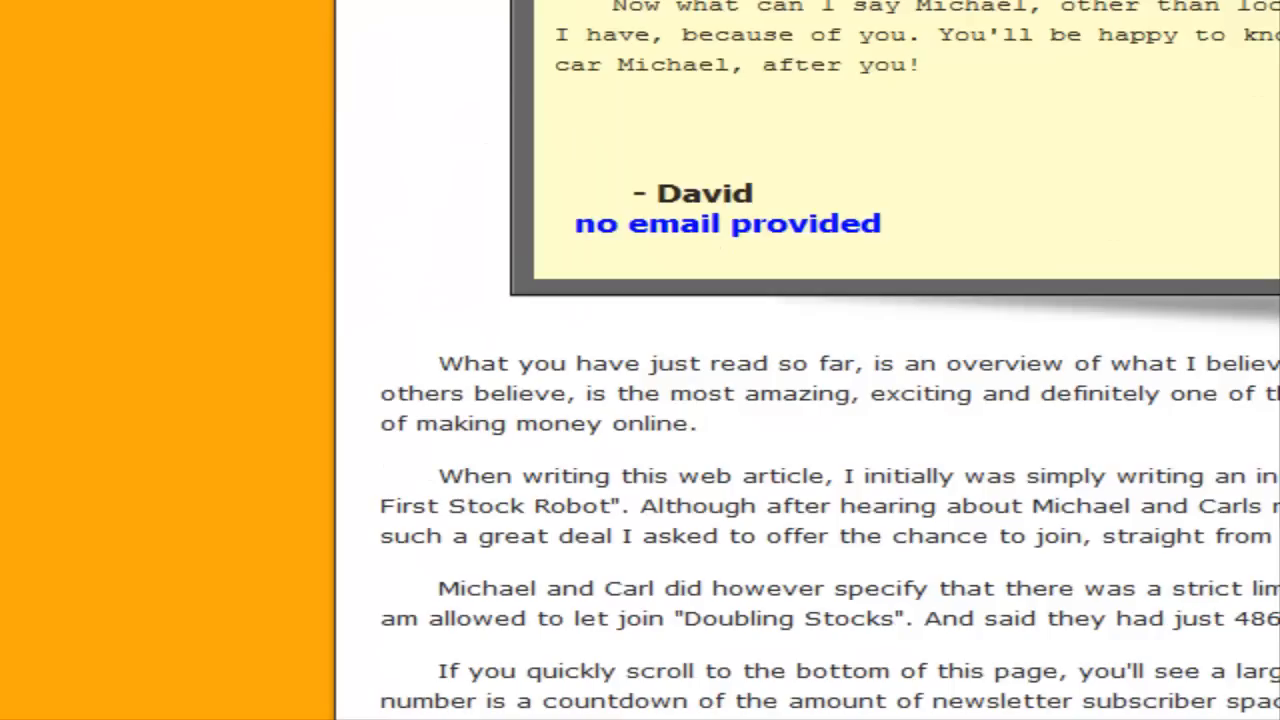
{"action": "scroll", "scroll_direction": "down", "scroll_amount": 3}
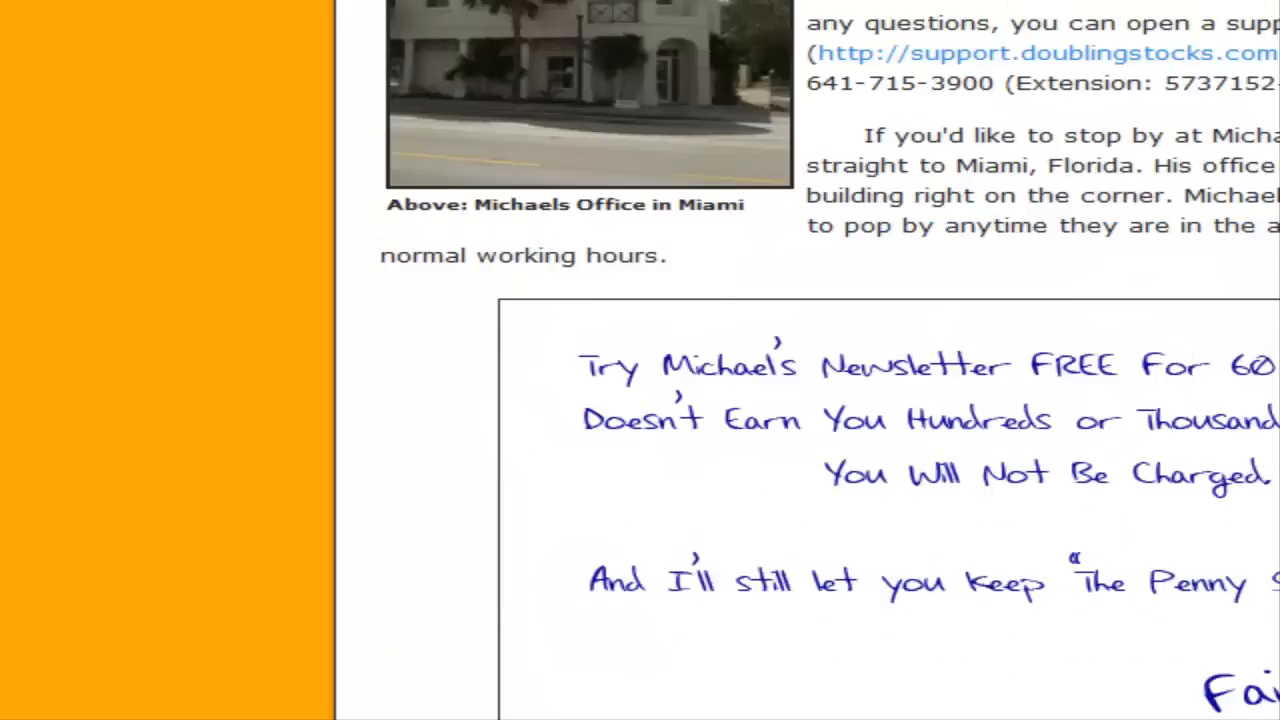
{"action": "scroll", "scroll_direction": "down", "scroll_amount": 3}
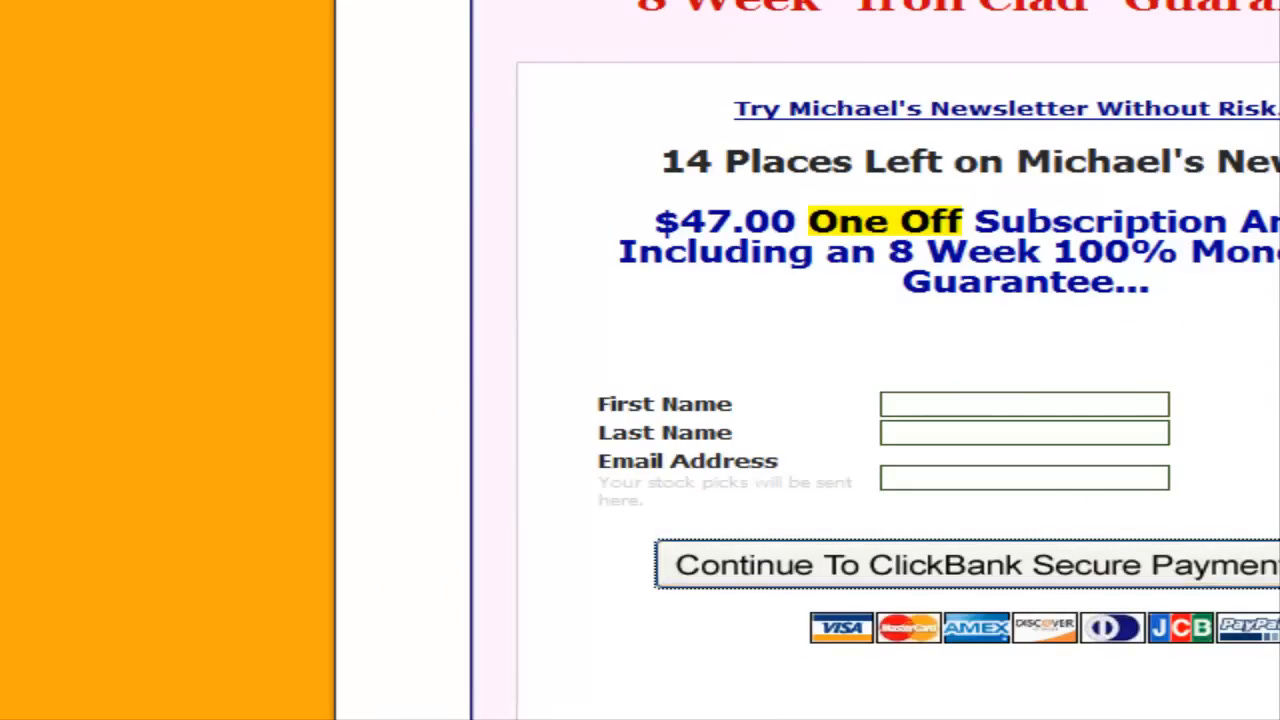
{"action": "left_click", "coordinate": [965, 564]}
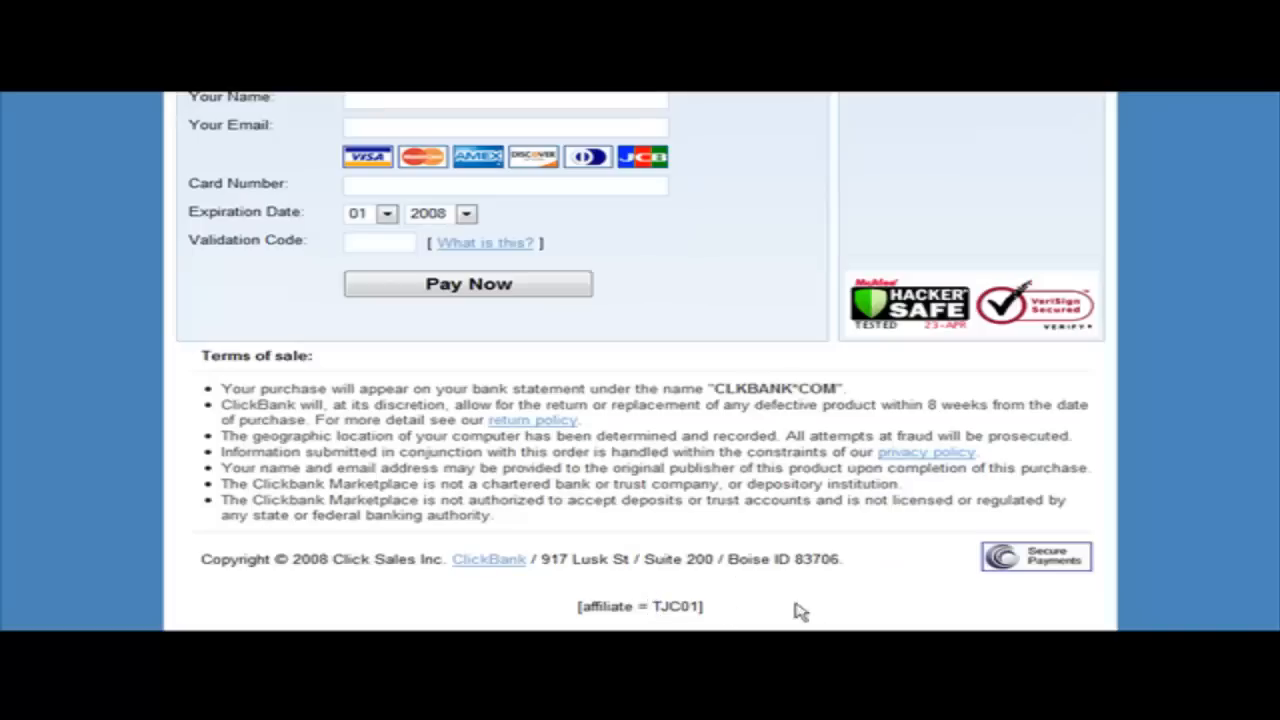
{"action": "mouse_move", "coordinate": [855, 610]}
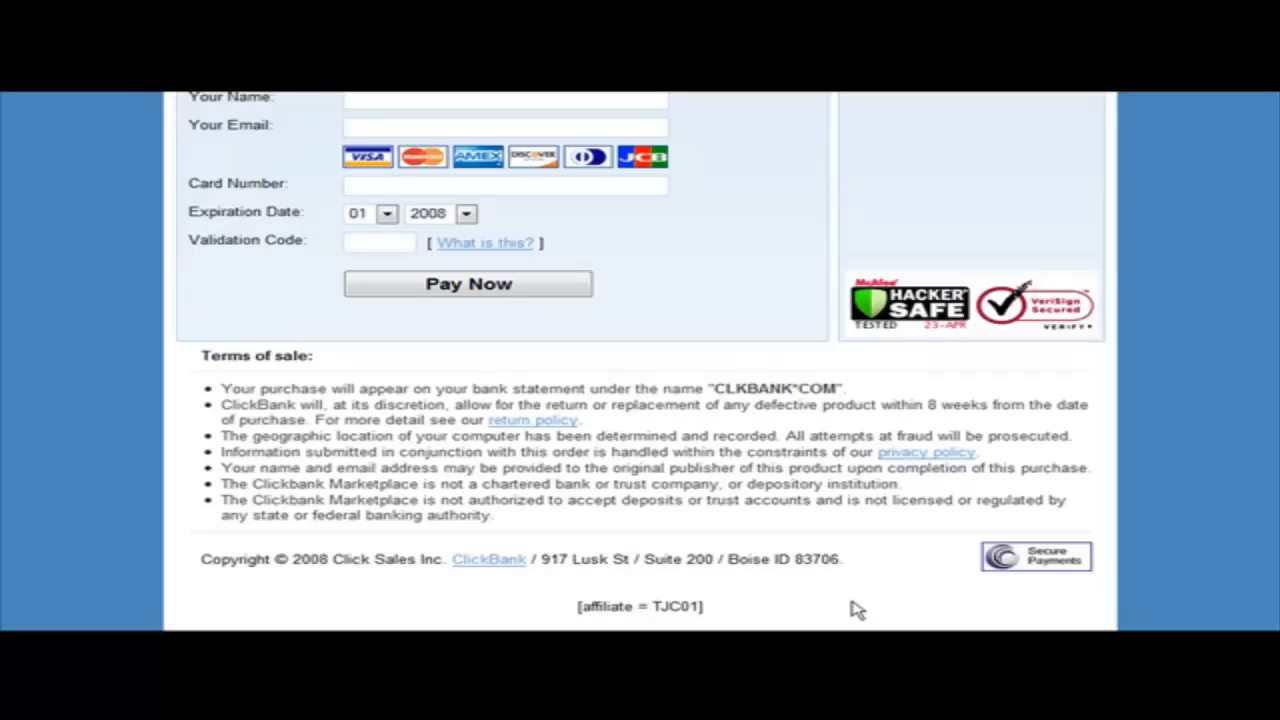